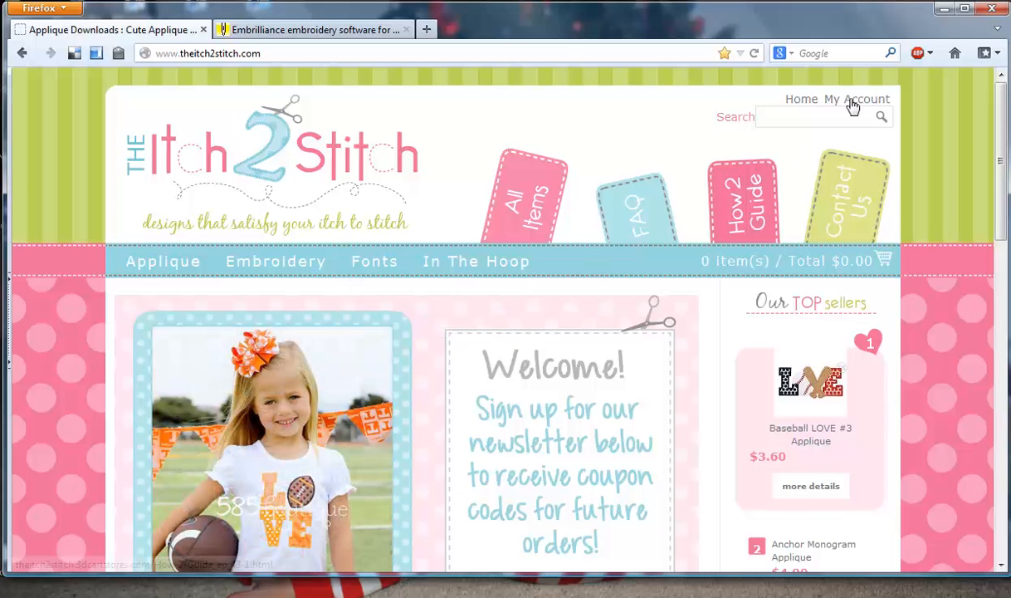
Show the Itch 2 Stitch account login page, then switch to the Embrilliance site tab.
{"action": "left_click", "coordinate": [856, 99]}
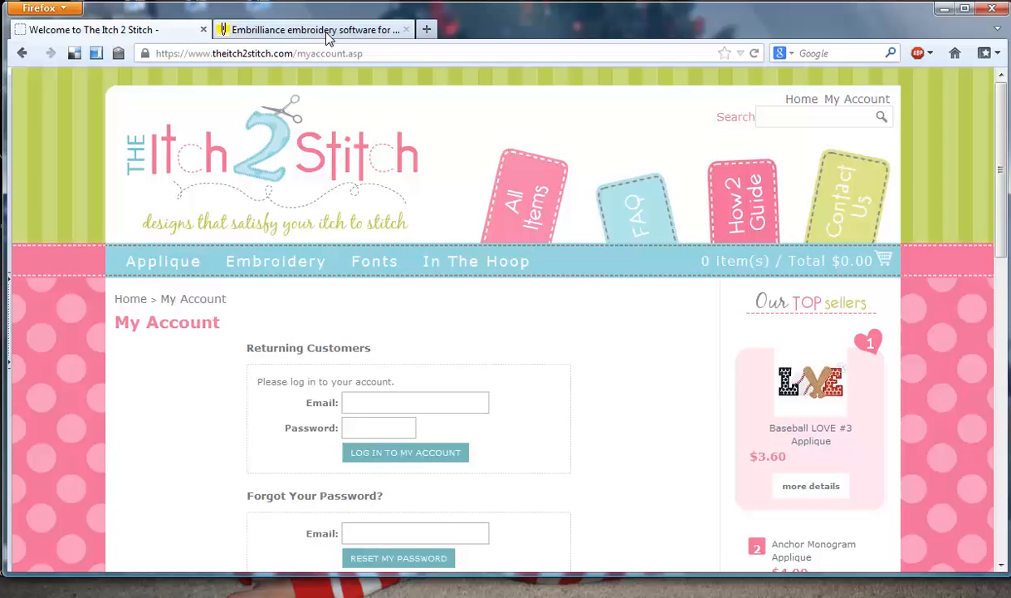
{"action": "left_click", "coordinate": [316, 29]}
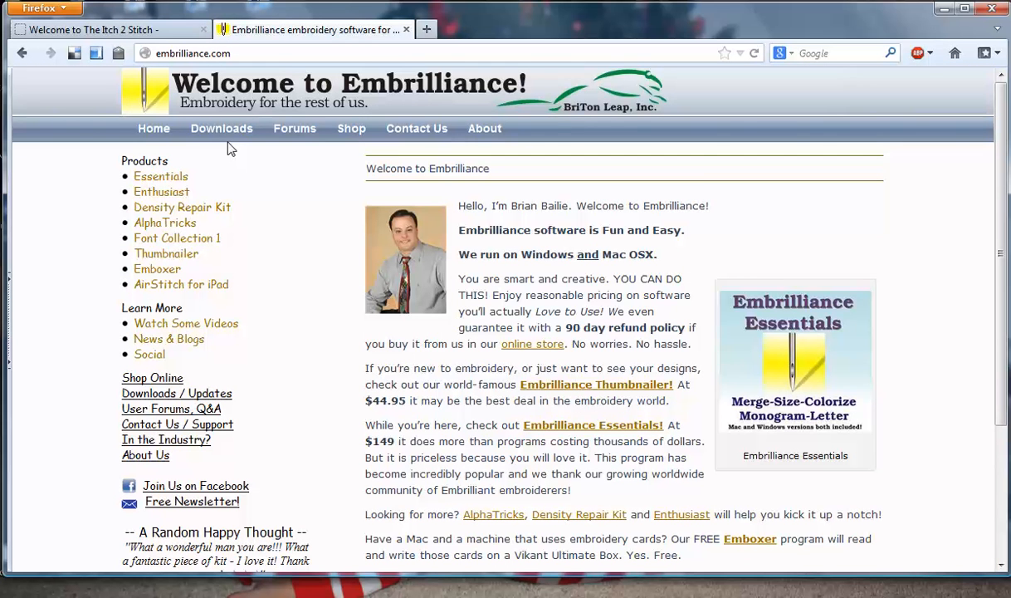
Load the Embrilliance Downloads page, then minimize Firefox to reveal the desktop.
{"action": "left_click", "coordinate": [220, 128]}
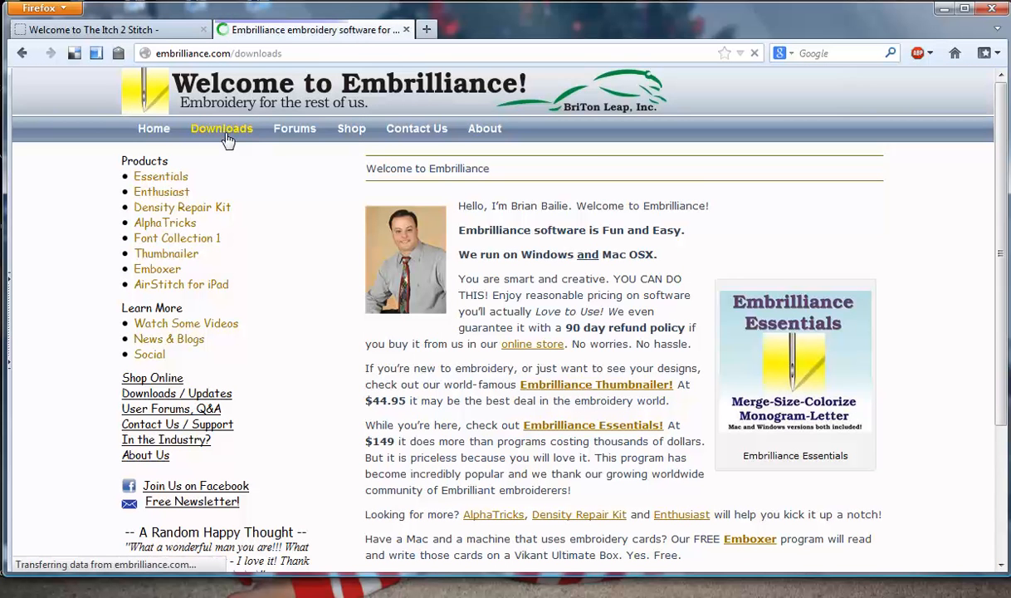
{"action": "left_click", "coordinate": [221, 128]}
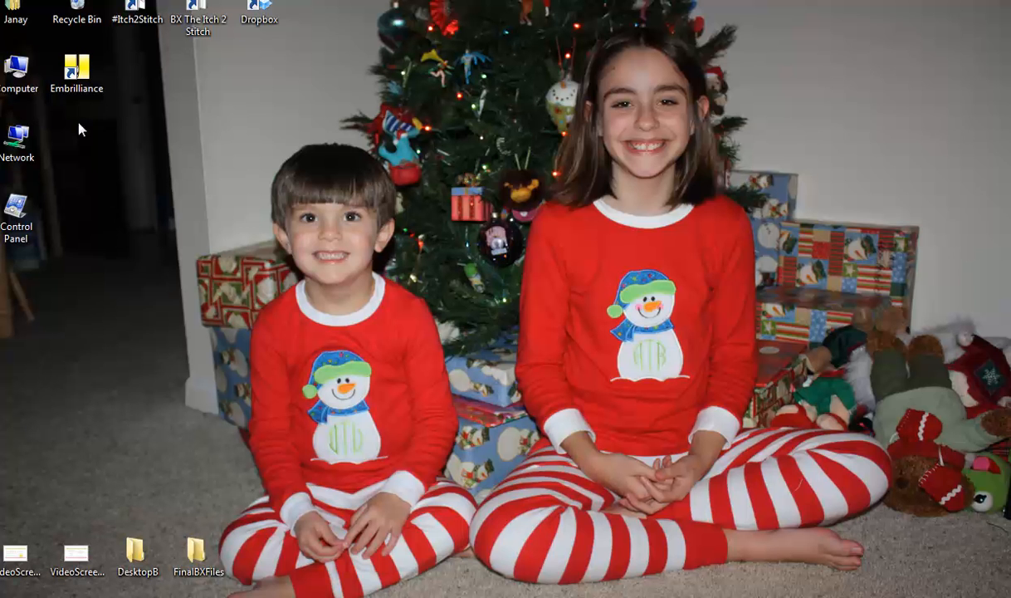
Launch Embrilliance in Express Mode, skipping serial number entry and acknowledging the notice.
{"action": "left_click", "coordinate": [77, 69]}
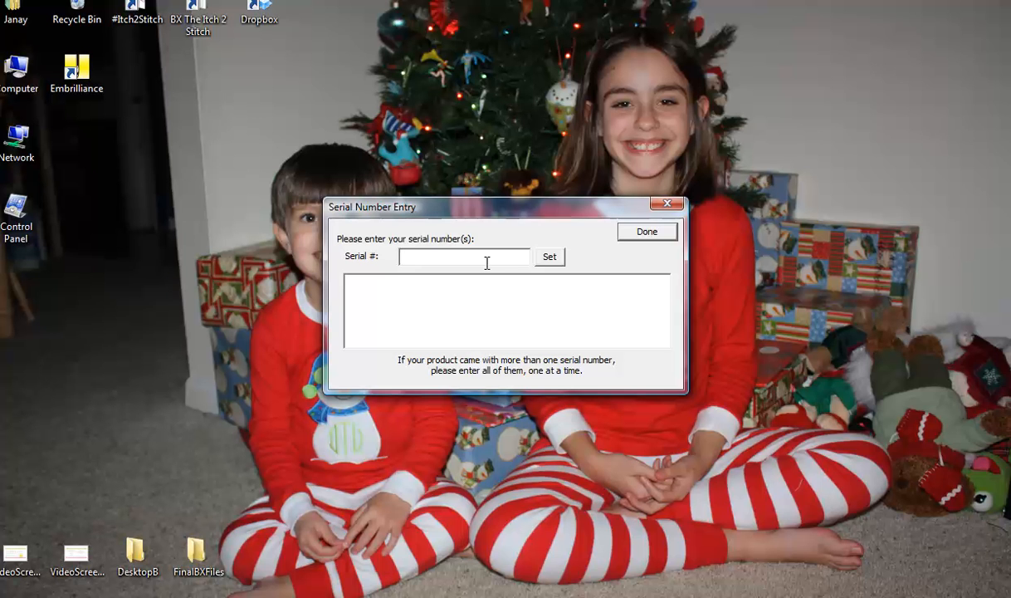
{"action": "mouse_move", "coordinate": [644, 244]}
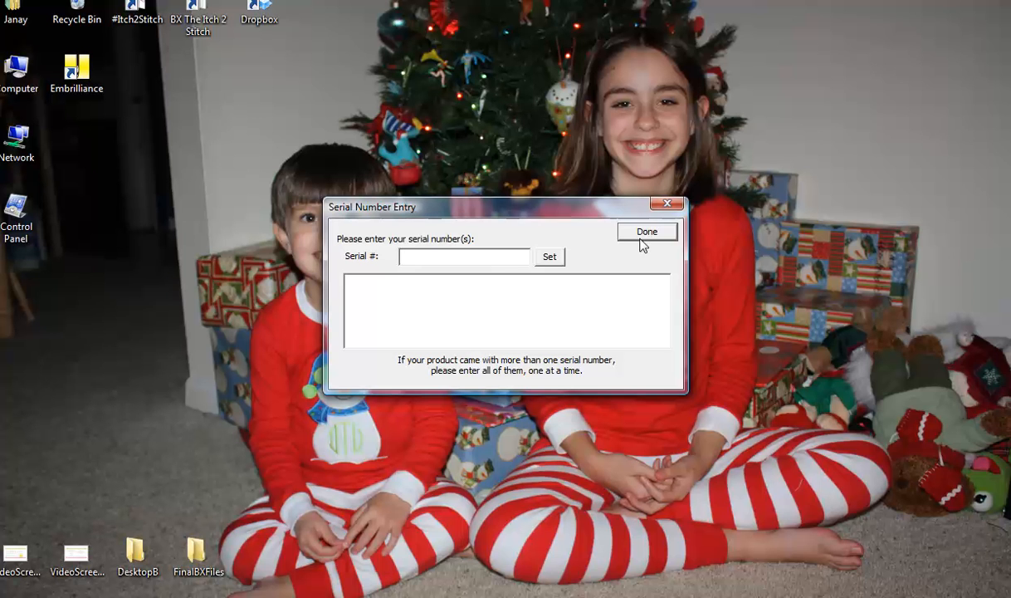
{"action": "left_click", "coordinate": [647, 231]}
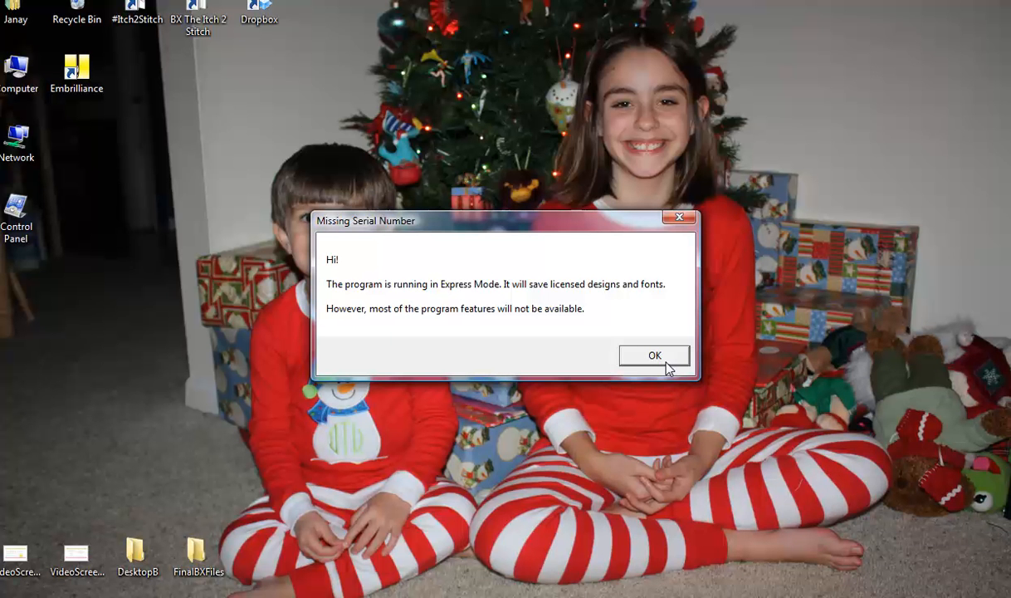
{"action": "left_click", "coordinate": [655, 355]}
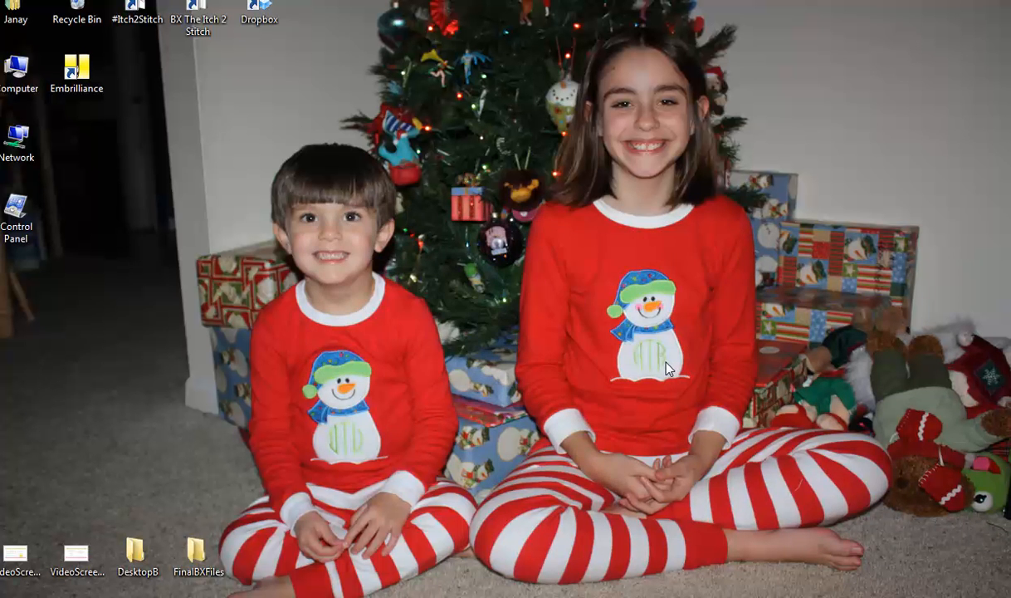
{"action": "double_click", "coordinate": [77, 71]}
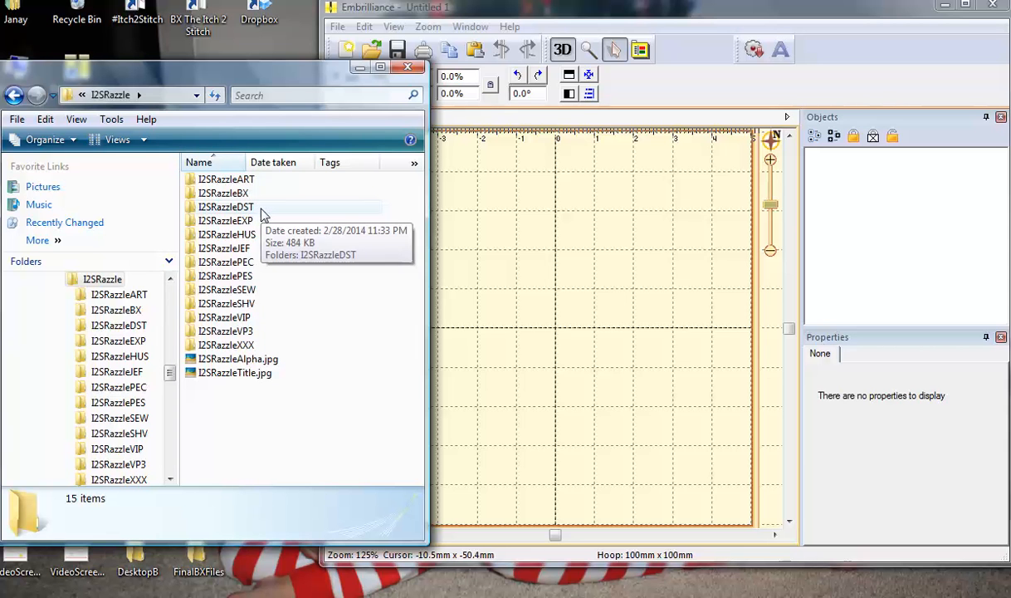
{"action": "mouse_move", "coordinate": [264, 186]}
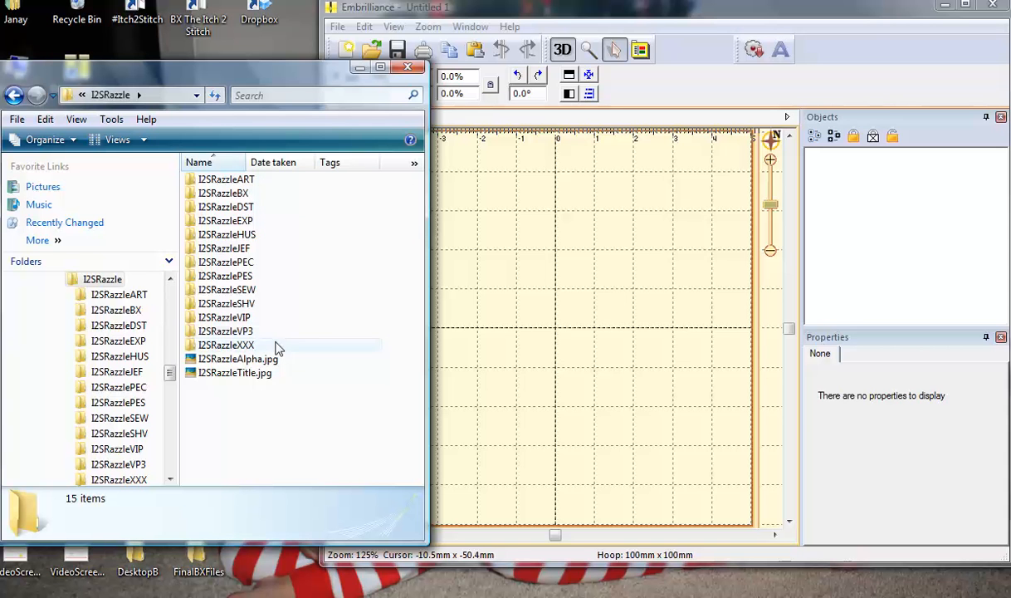
Open the I2SRazzleBX folder and select all four Razzle .bx font files.
{"action": "left_click", "coordinate": [238, 359]}
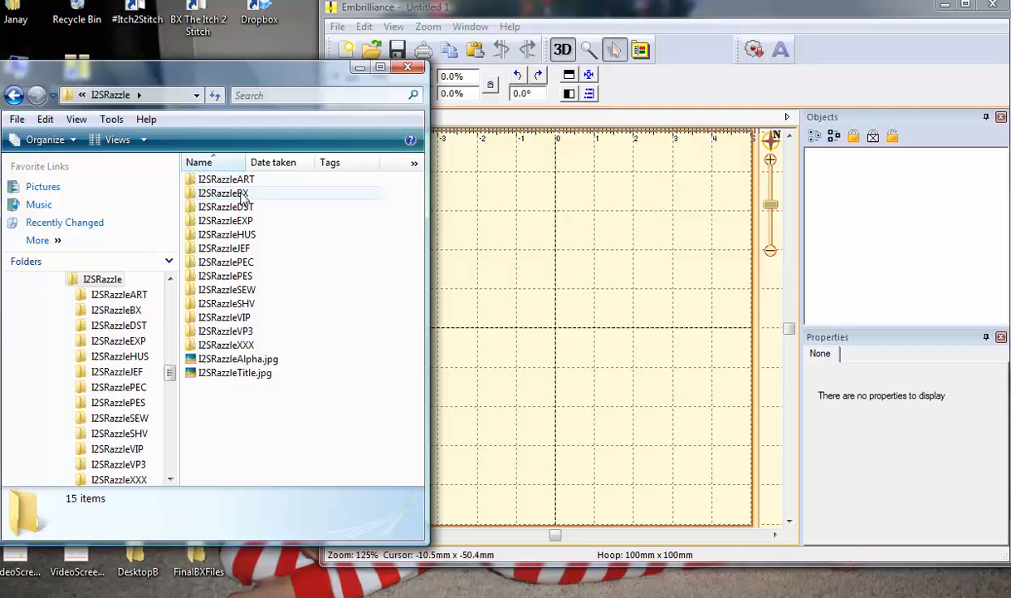
{"action": "mouse_move", "coordinate": [222, 192]}
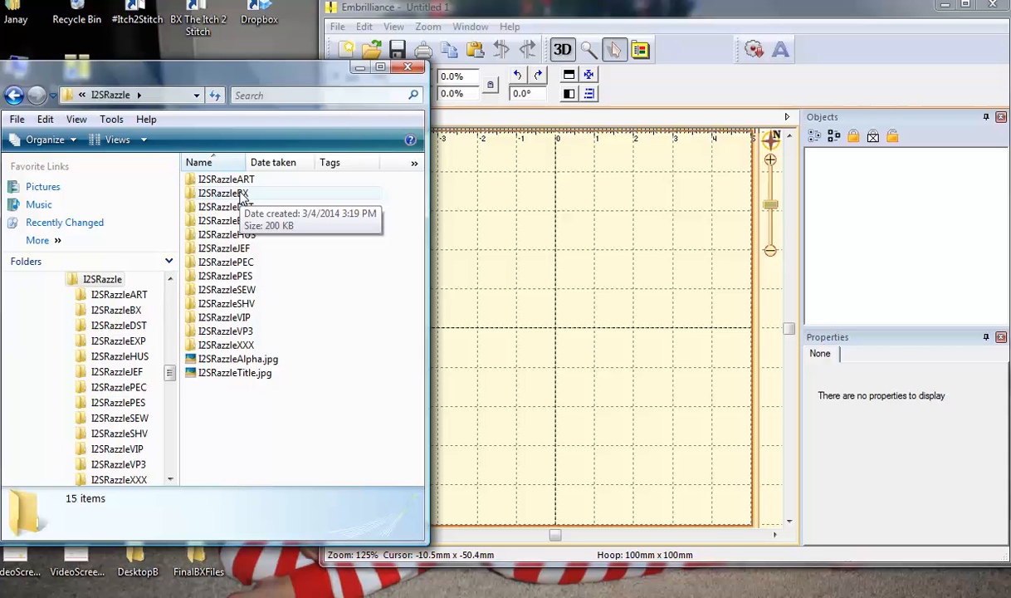
{"action": "double_click", "coordinate": [222, 193]}
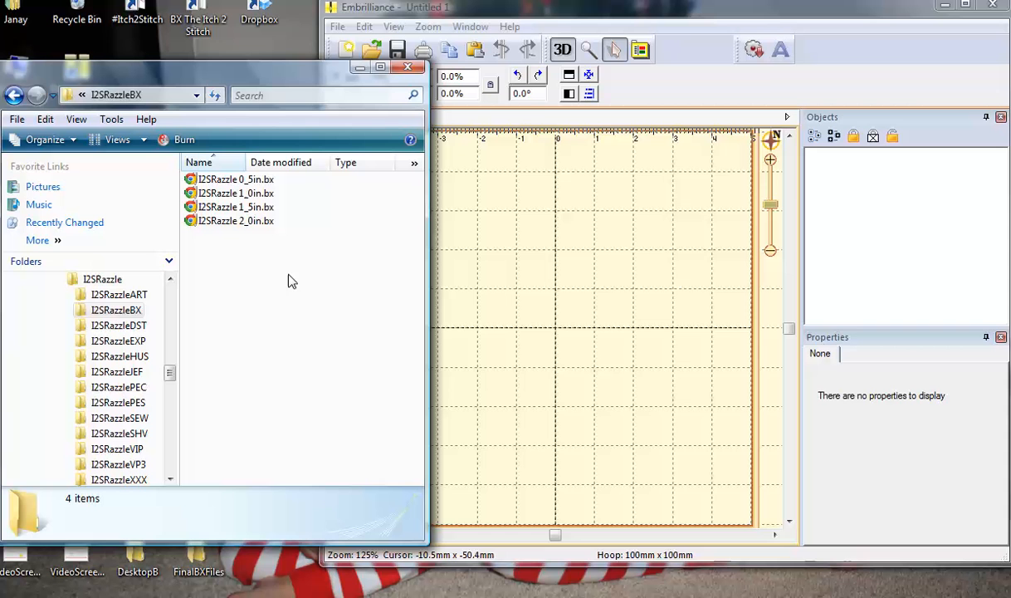
{"action": "mouse_move", "coordinate": [293, 245]}
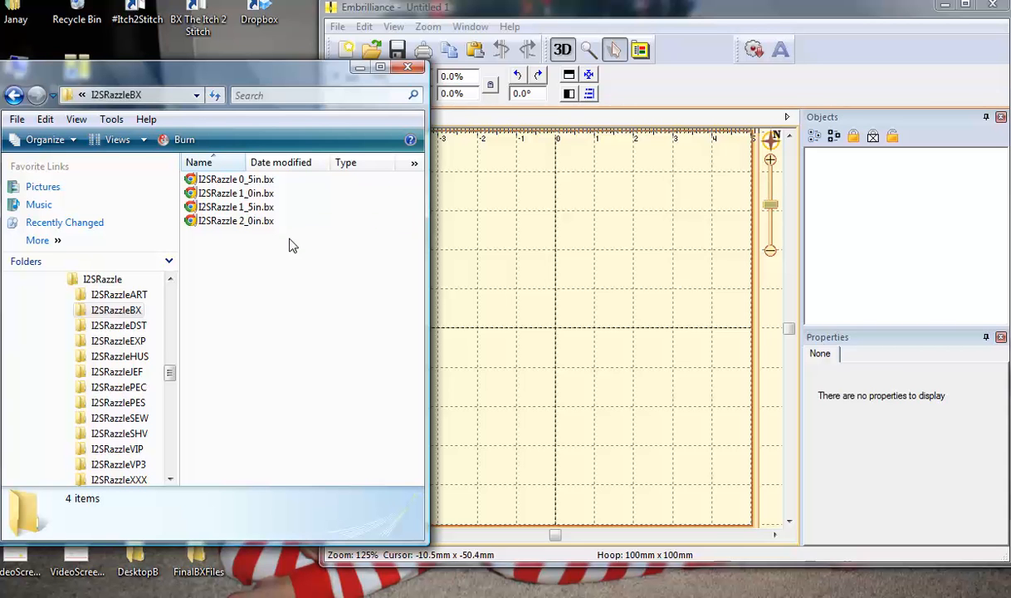
{"action": "key", "text": "ctrl+a"}
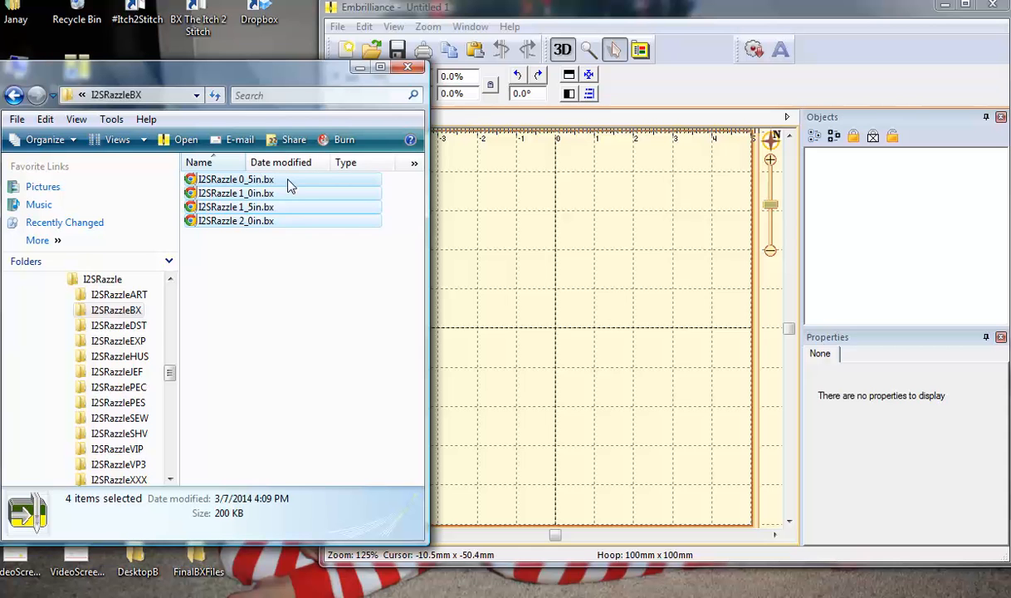
{"action": "mouse_move", "coordinate": [235, 180]}
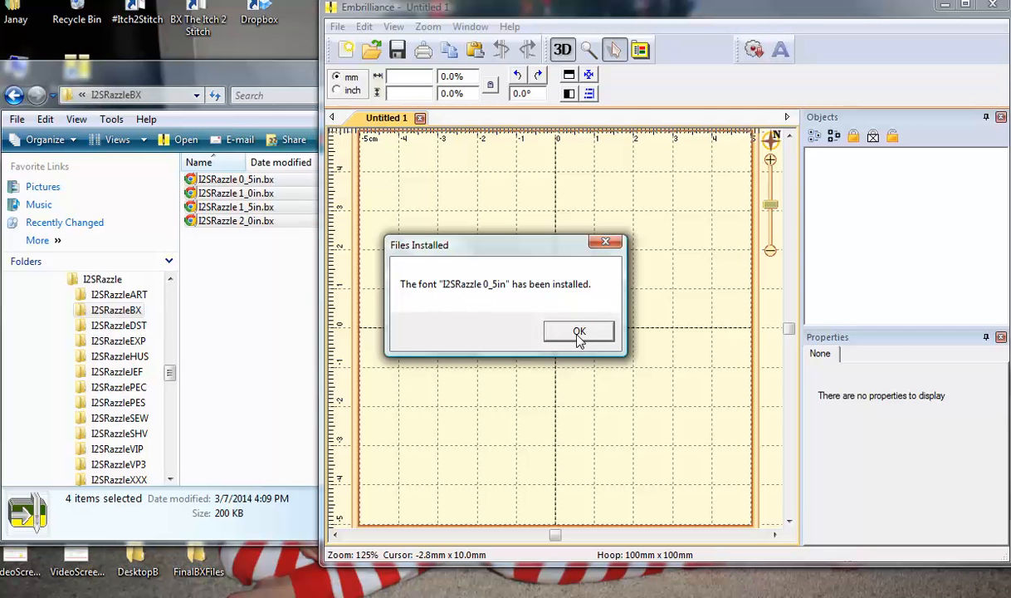
Acknowledge each Files Installed message for the I2SRazzle BX font sizes.
{"action": "left_click", "coordinate": [579, 331]}
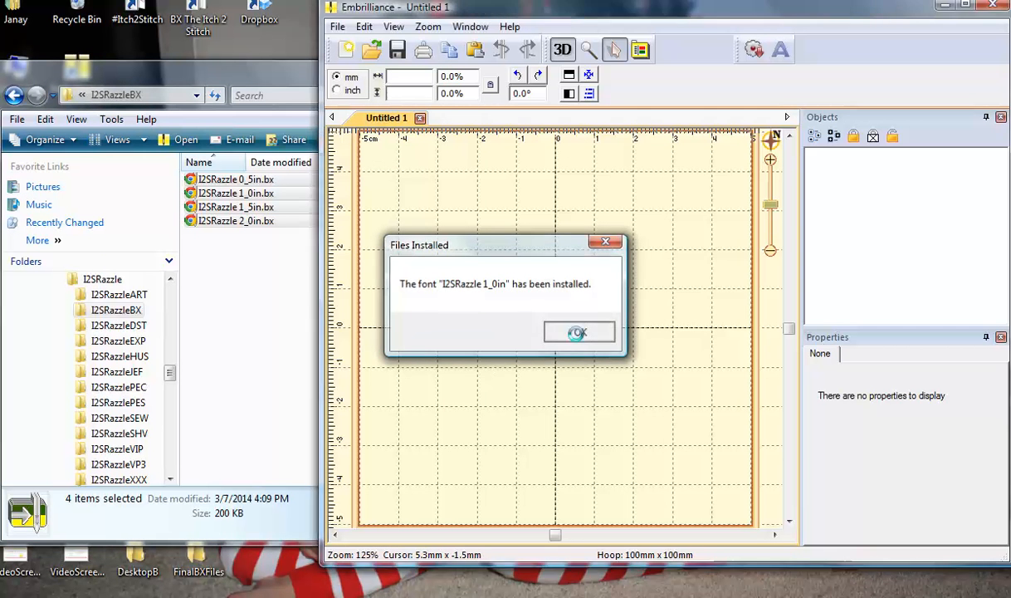
{"action": "left_click", "coordinate": [579, 331]}
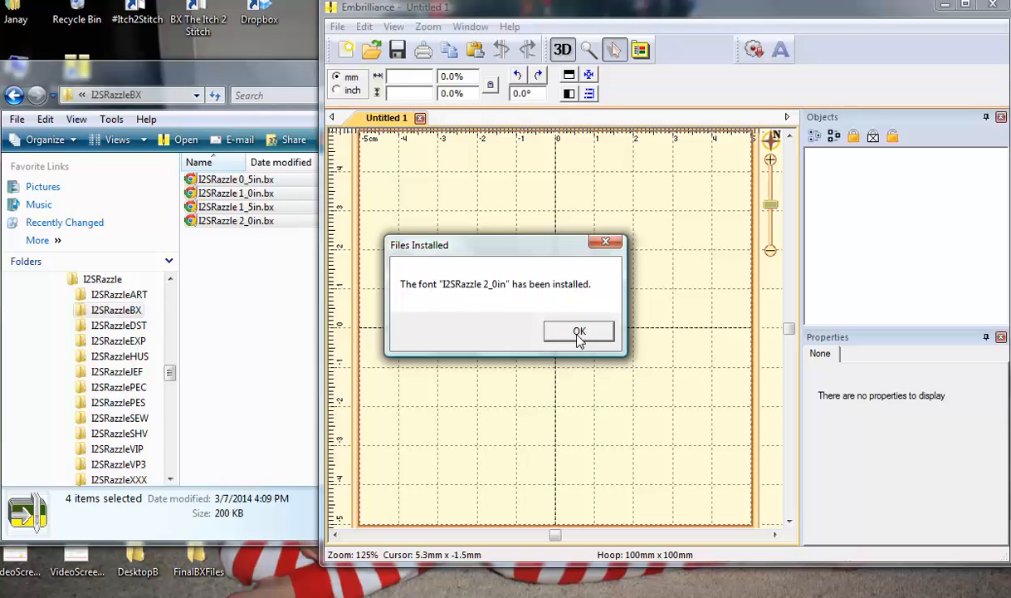
{"action": "left_click", "coordinate": [580, 332]}
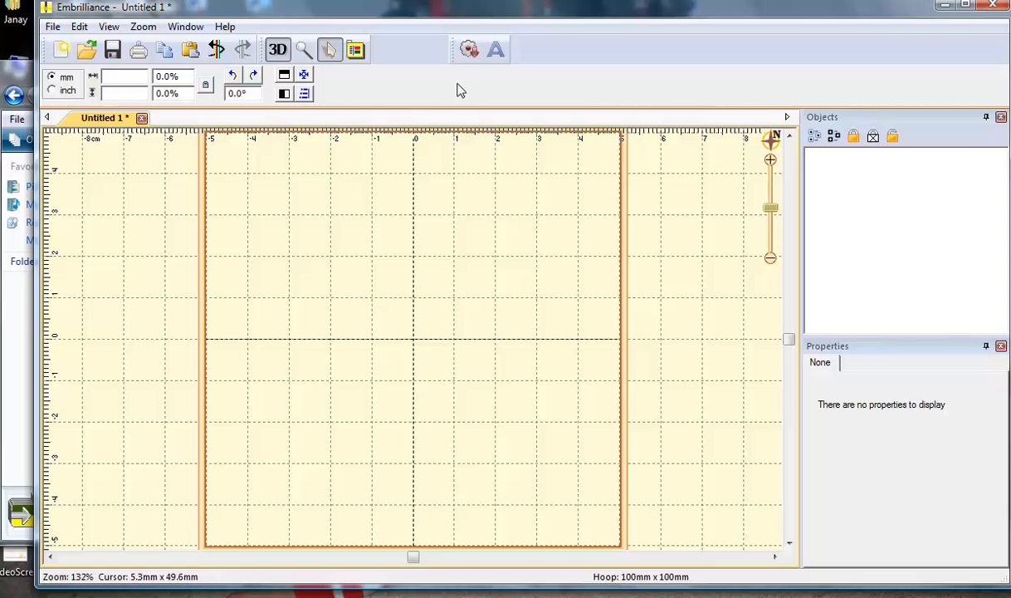
{"action": "mouse_move", "coordinate": [495, 50]}
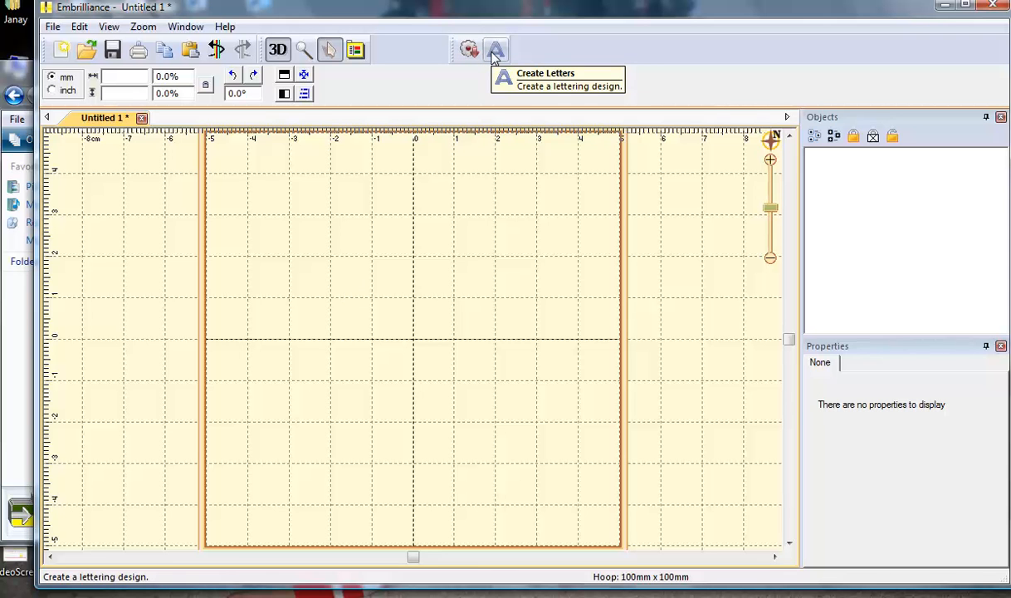
Create lettering reading 'Janay' and set it in the I2SRazzle 1_0in font.
{"action": "left_click", "coordinate": [494, 50]}
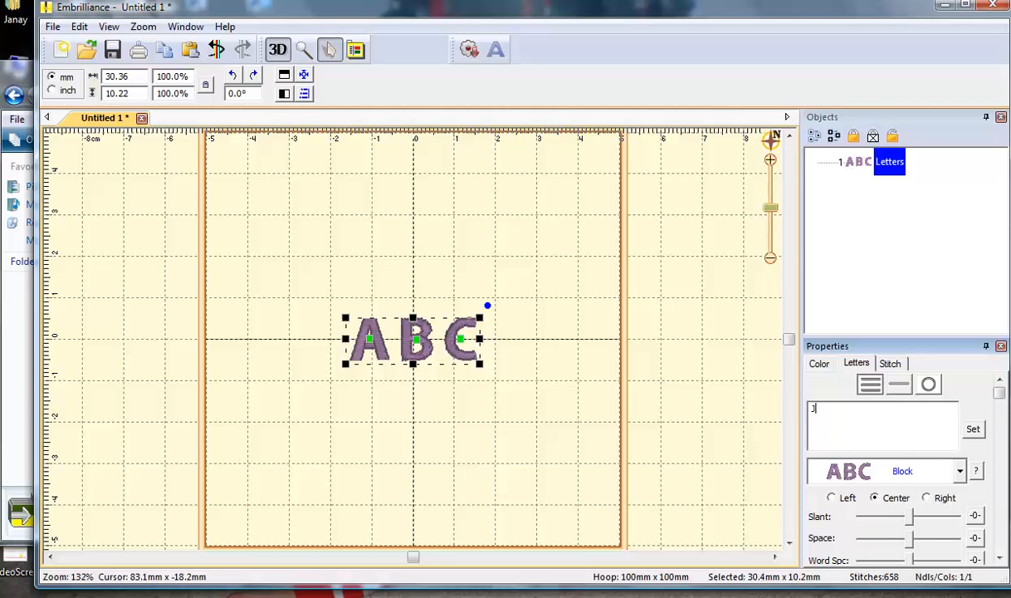
{"action": "type", "text": "Janay"}
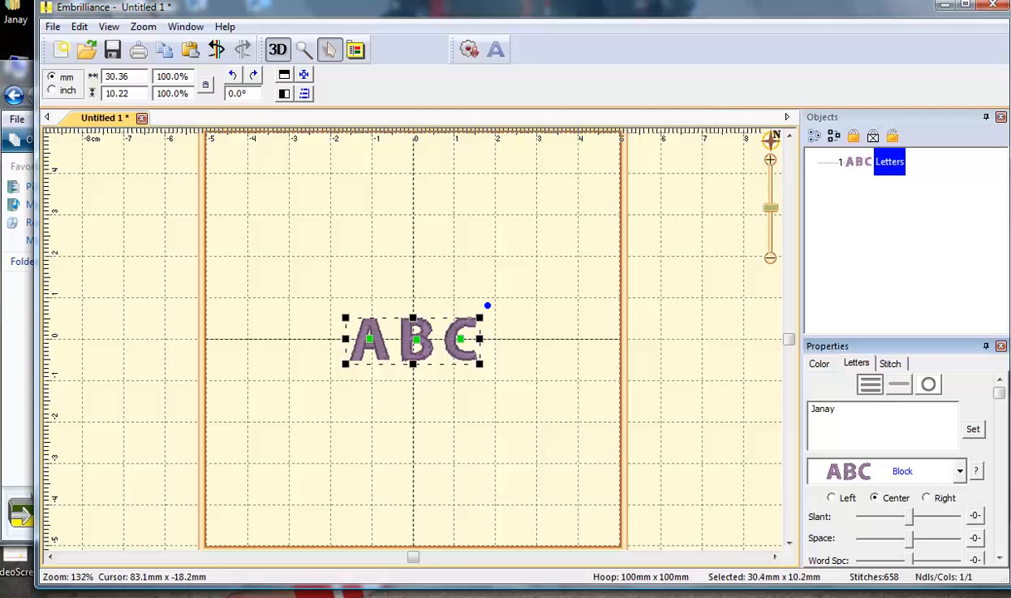
{"action": "left_click", "coordinate": [960, 471]}
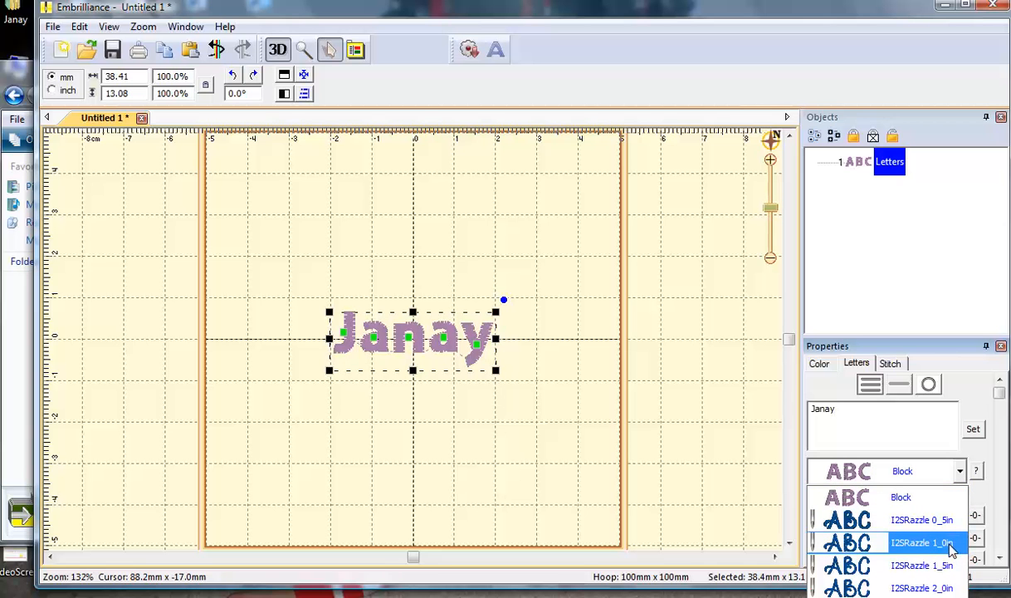
{"action": "left_click", "coordinate": [921, 543]}
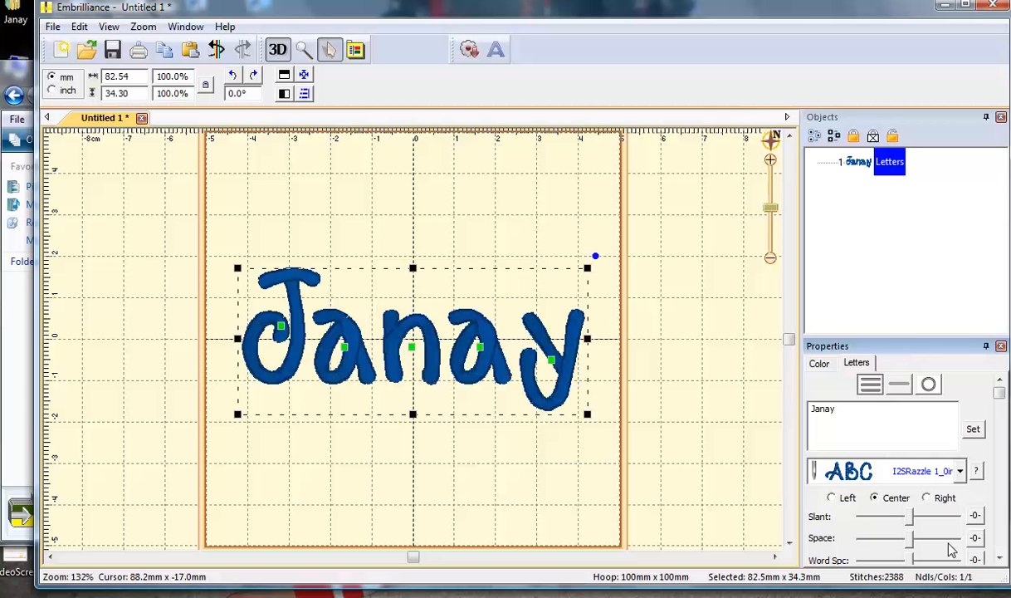
{"action": "mouse_move", "coordinate": [719, 353]}
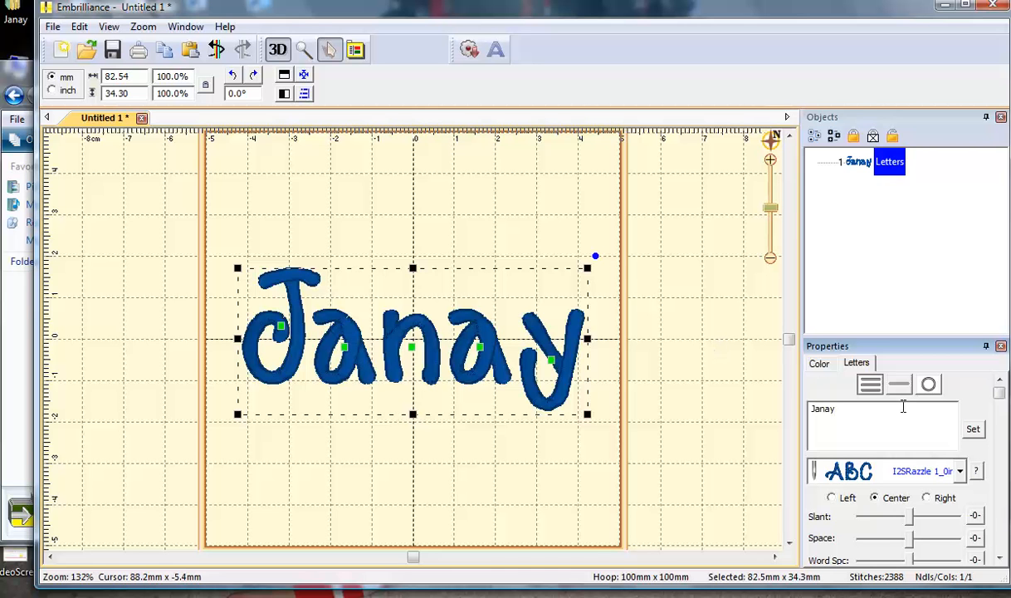
{"action": "mouse_move", "coordinate": [896, 467]}
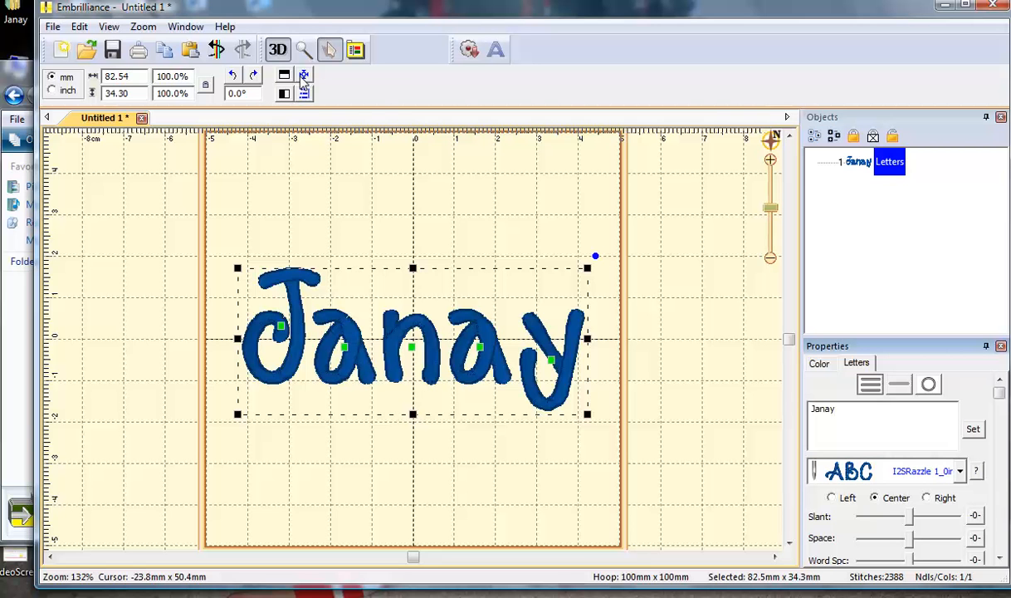
{"action": "mouse_move", "coordinate": [304, 75]}
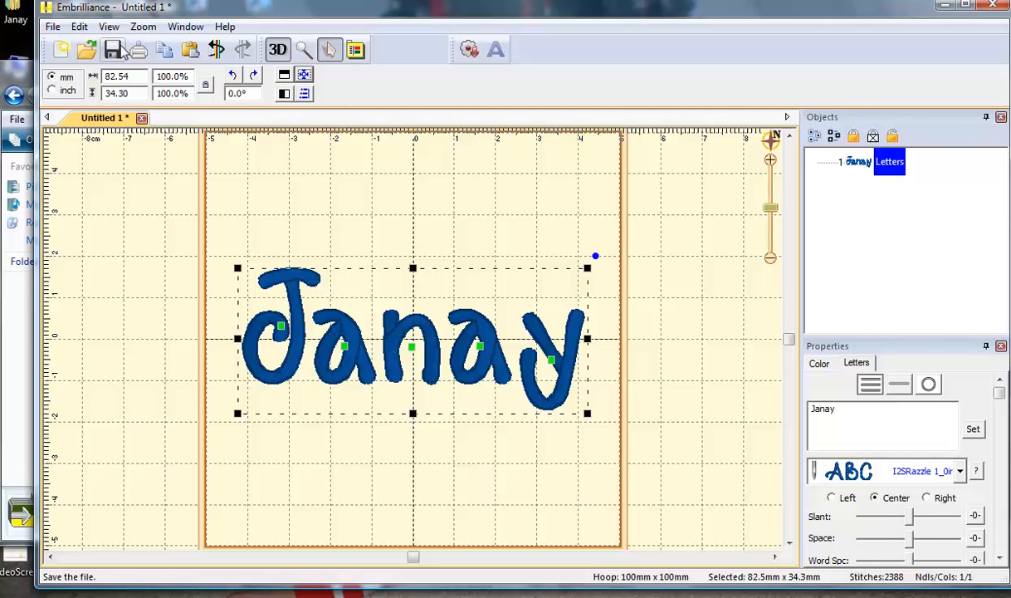
Bring up the Save As dialog for the Janay lettering design.
{"action": "left_click", "coordinate": [114, 50]}
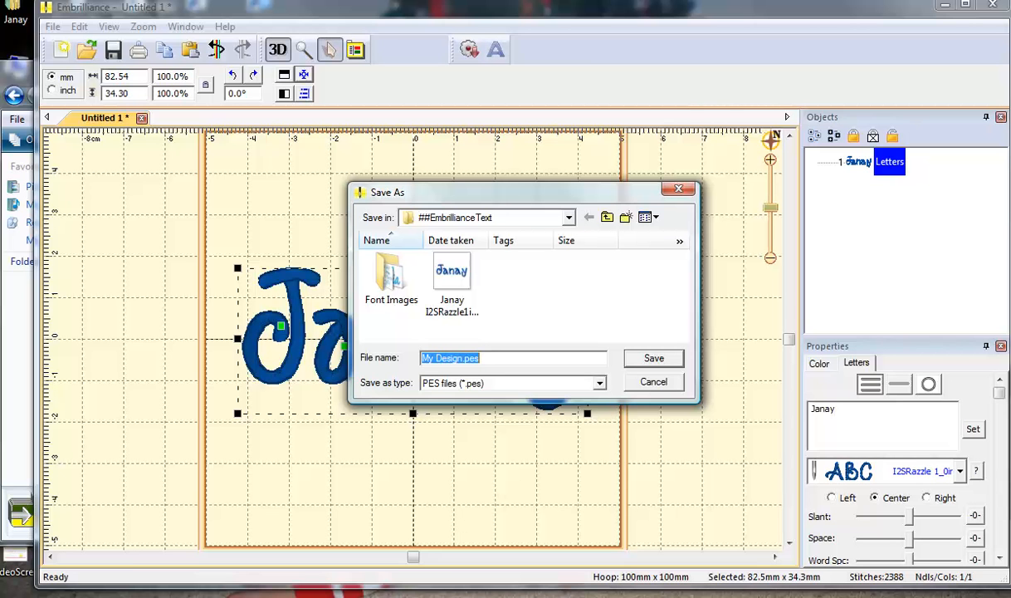
Save as 'Janay I2SRazzle1in' in PES format, replacing the existing file.
{"action": "type", "text": "Janay I2SRazzle1in"}
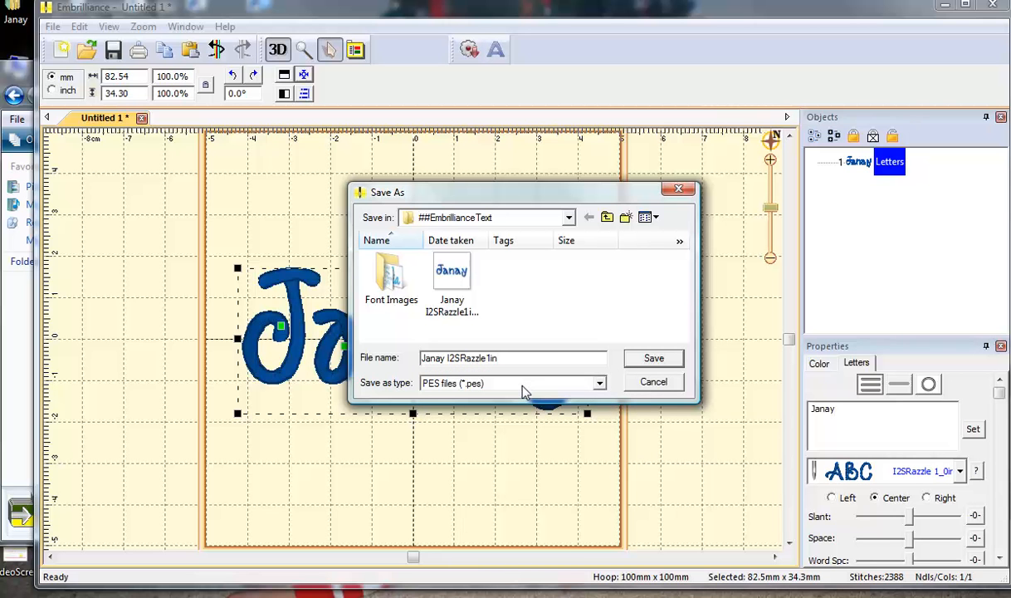
{"action": "mouse_move", "coordinate": [599, 392]}
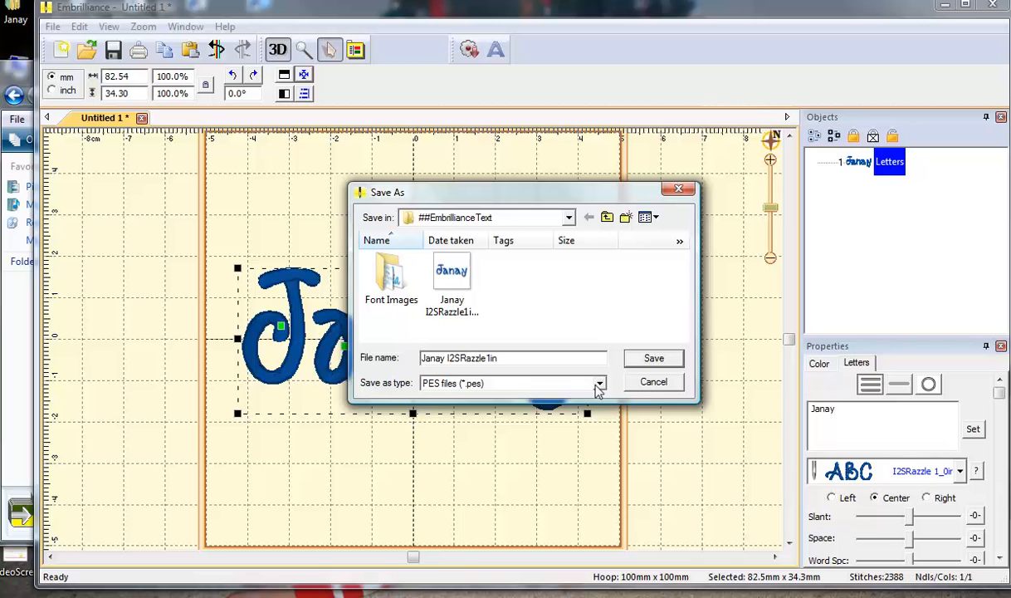
{"action": "left_click", "coordinate": [599, 383]}
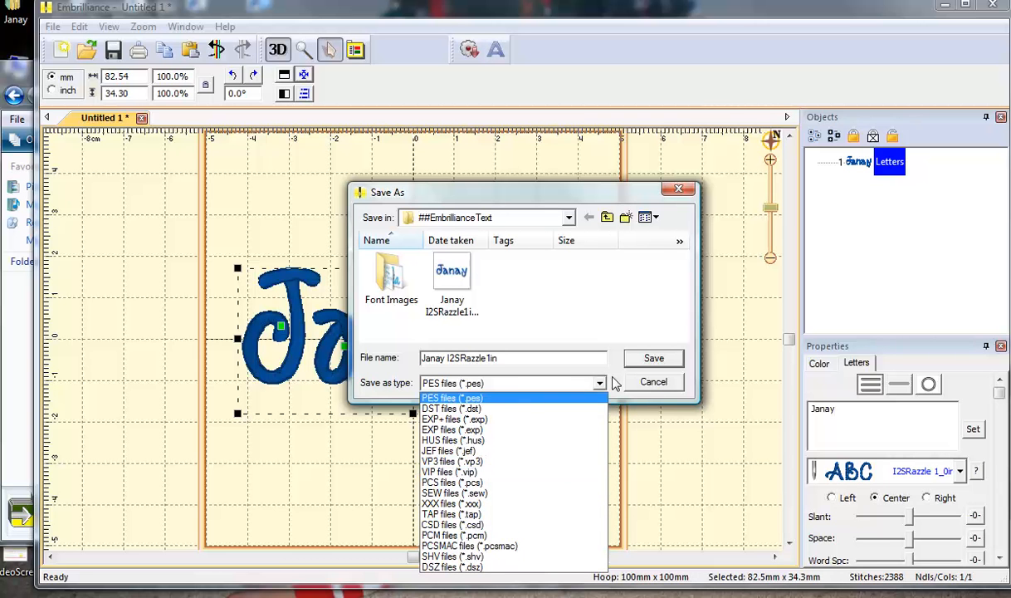
{"action": "left_click", "coordinate": [654, 358]}
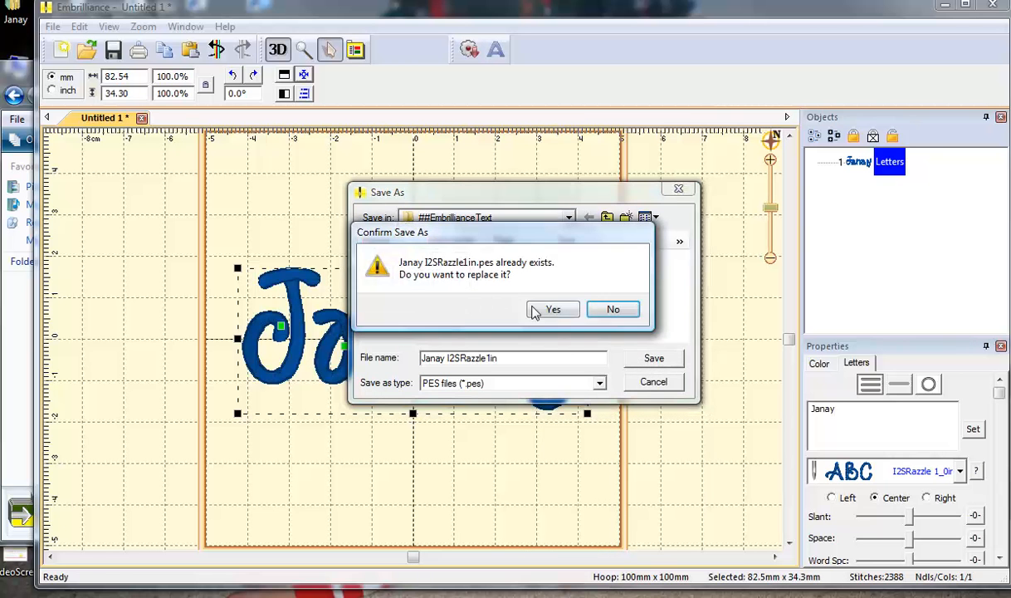
{"action": "left_click", "coordinate": [553, 309]}
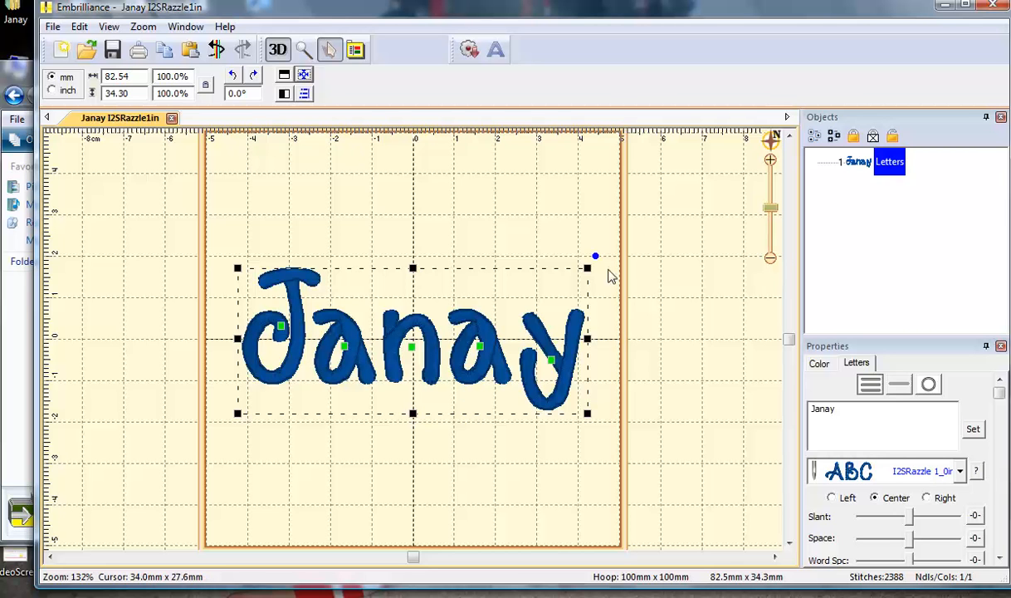
{"action": "mouse_move", "coordinate": [176, 369]}
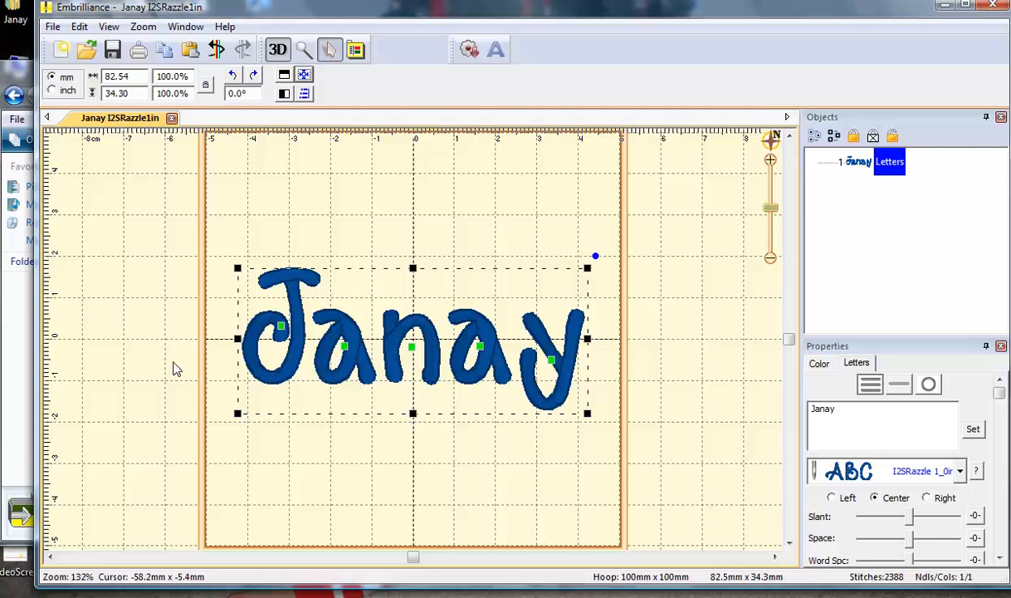
{"action": "mouse_move", "coordinate": [550, 358]}
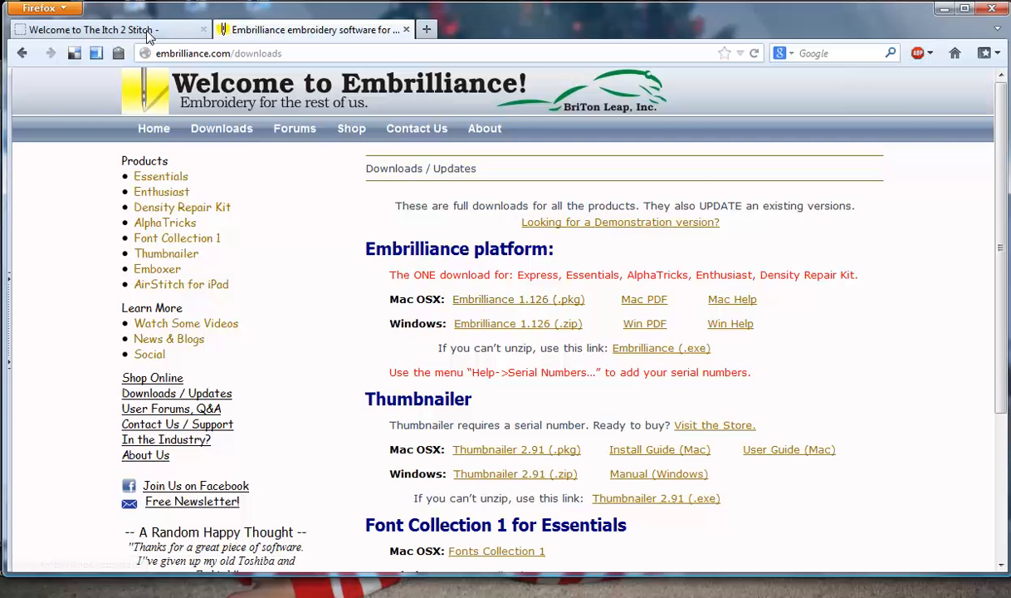
Switch to The Itch 2 Stitch tab and browse its Embroidery Fonts catalogue.
{"action": "left_click", "coordinate": [99, 30]}
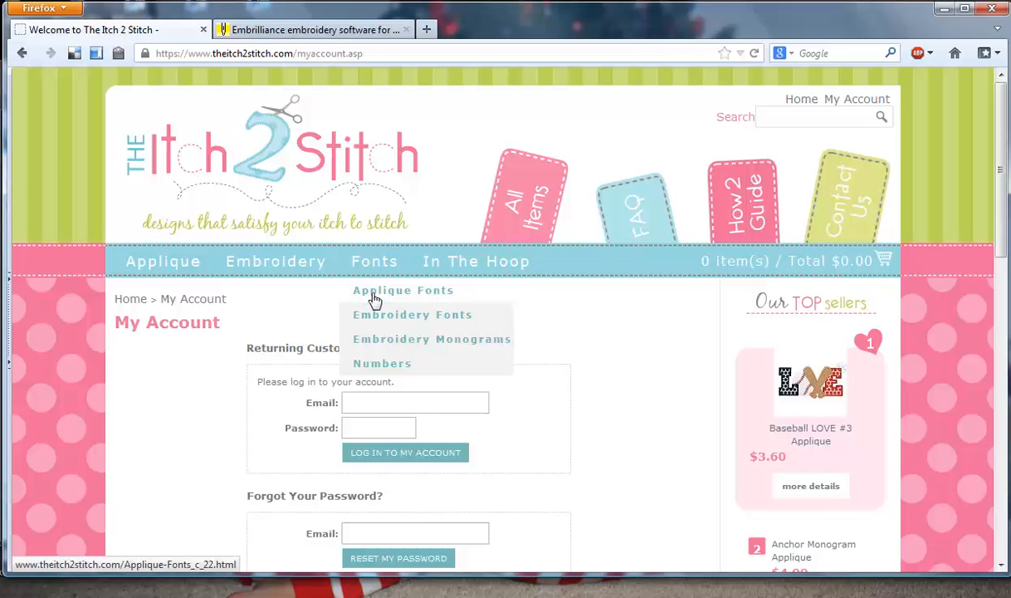
{"action": "left_click", "coordinate": [412, 315]}
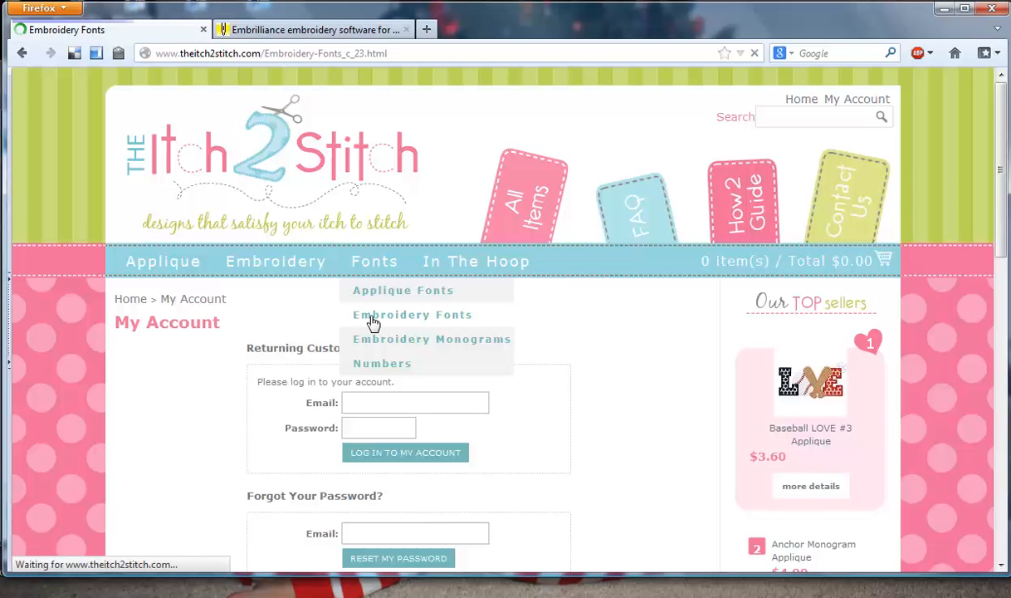
{"action": "left_click", "coordinate": [412, 314]}
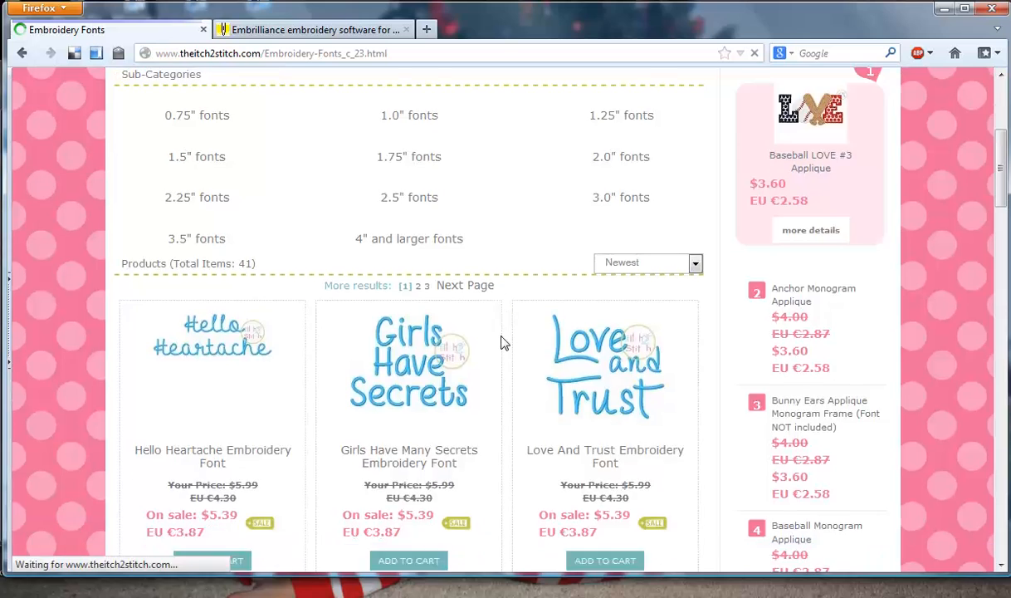
{"action": "scroll", "scroll_direction": "down", "scroll_amount": 3}
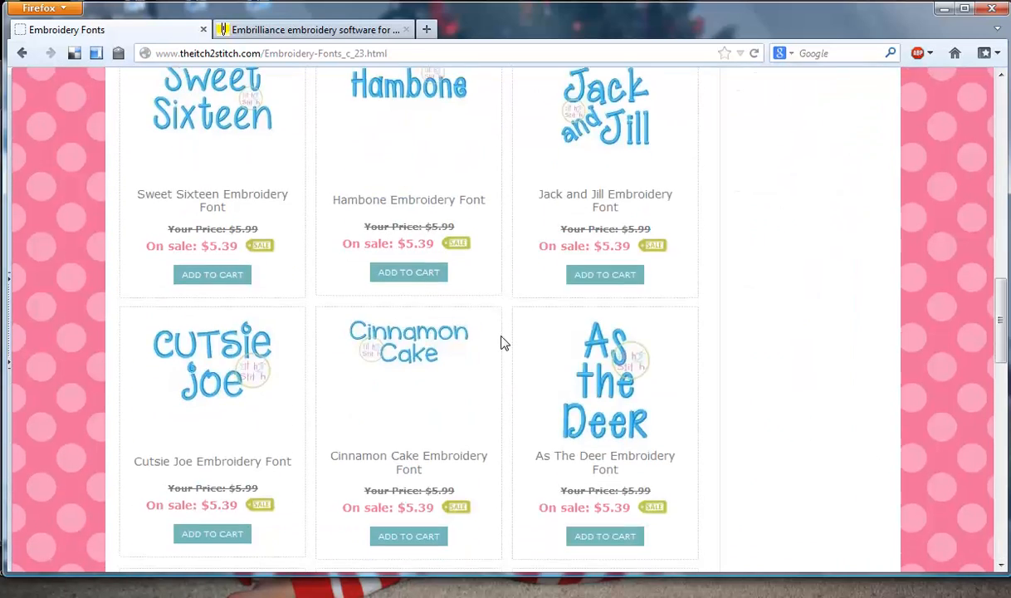
{"action": "scroll", "scroll_direction": "down", "scroll_amount": 3}
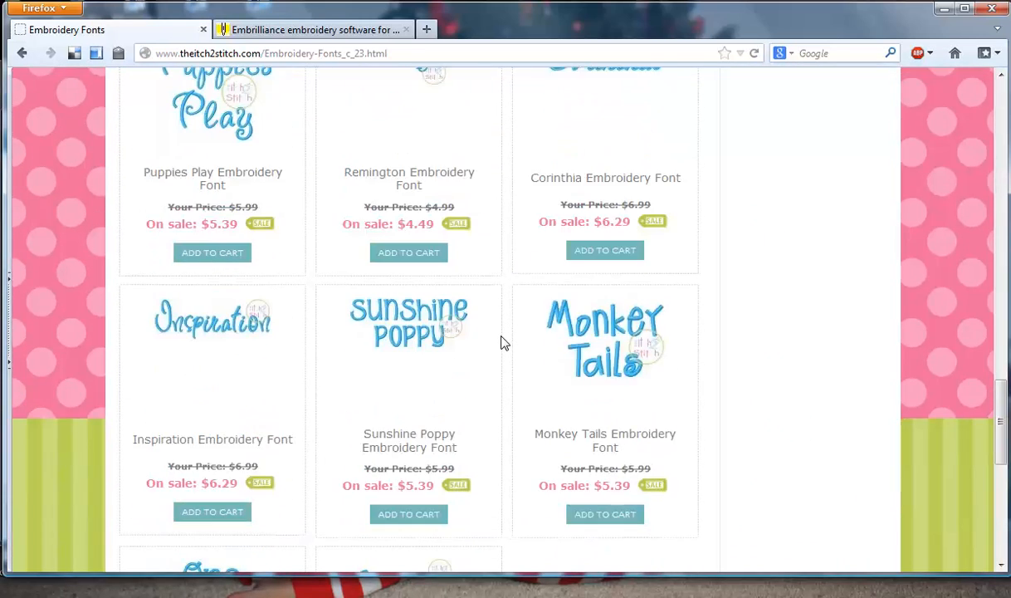